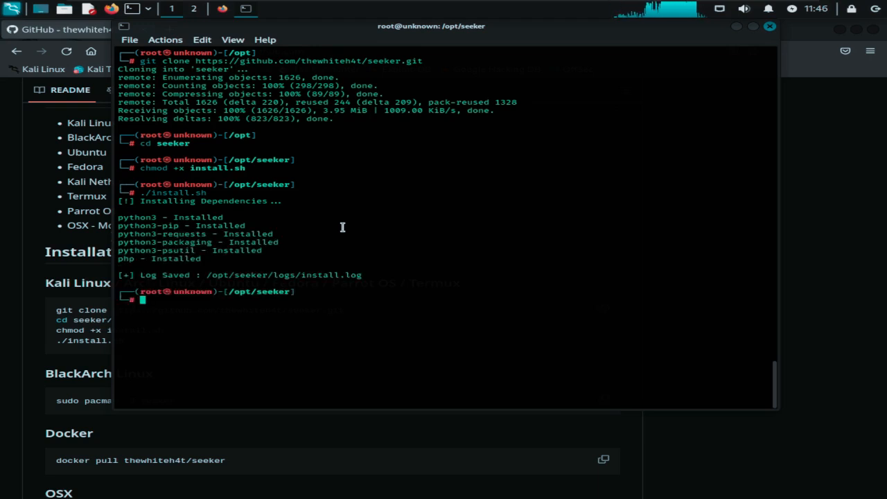
- Launch Seeker with python3 seeker.py to reach its template selection menu
{"action": "type", "text": "python3 seeker"}
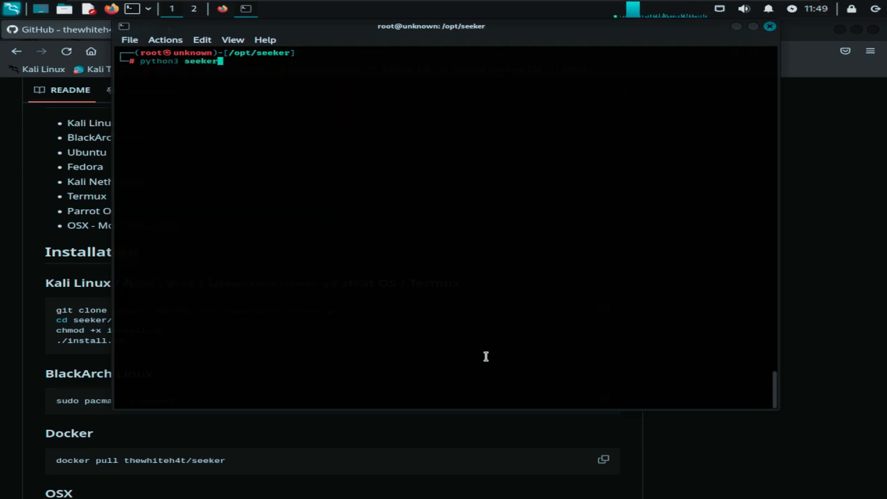
{"action": "key", "text": "Return"}
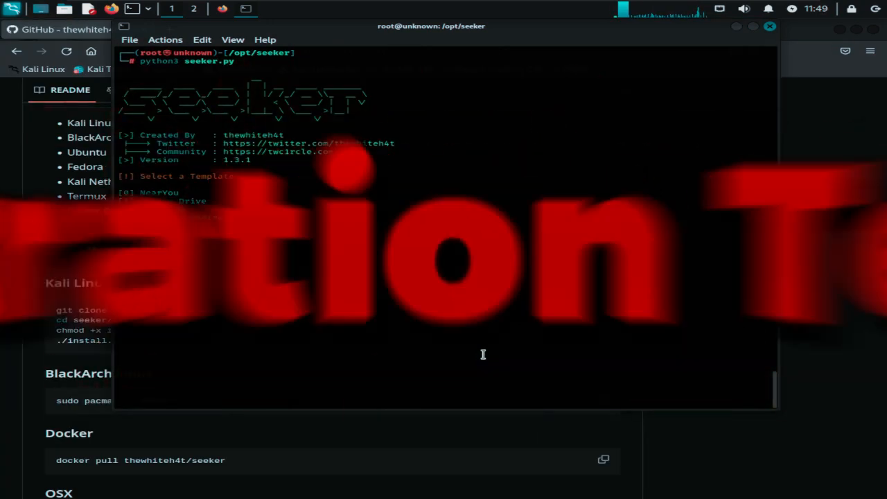